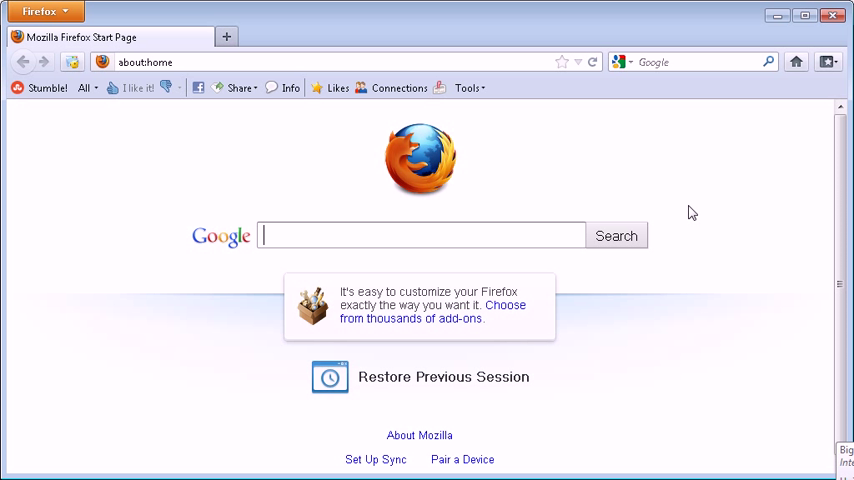
# Search for the iMacros Firefox add-on, open its Mozilla add-ons page and start installing
pyautogui.write('imacros add on firefox')
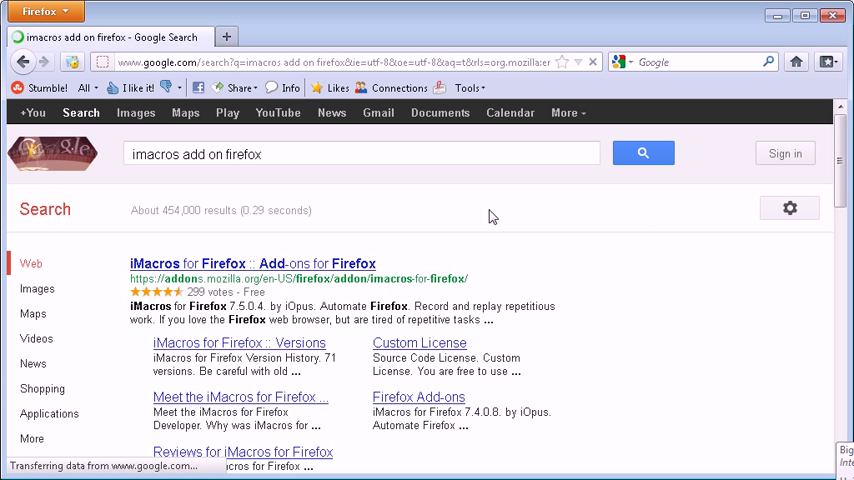
pyautogui.click(250, 263)
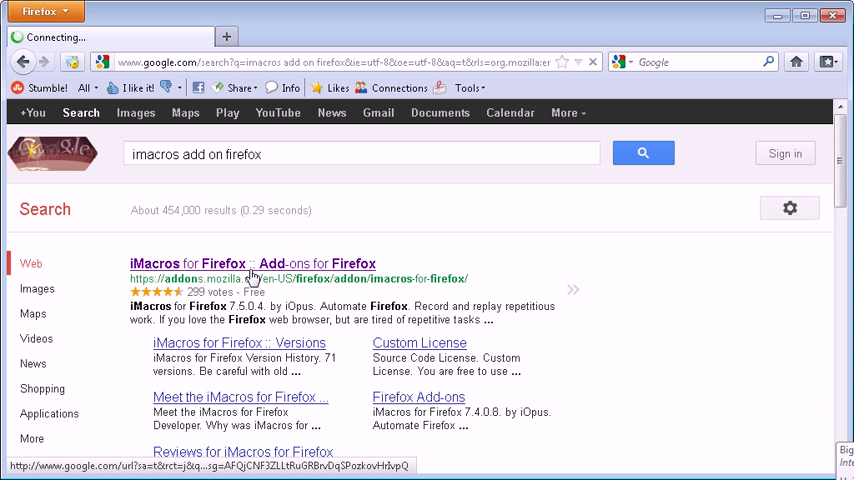
pyautogui.click(255, 263)
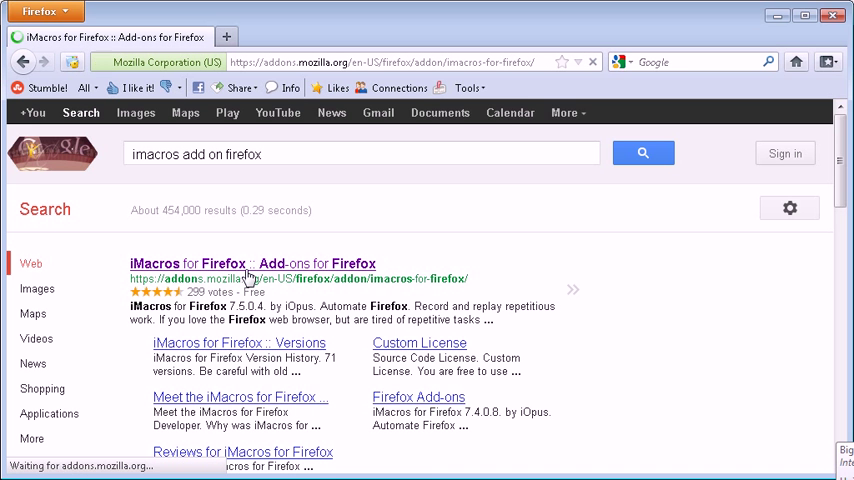
pyautogui.click(253, 263)
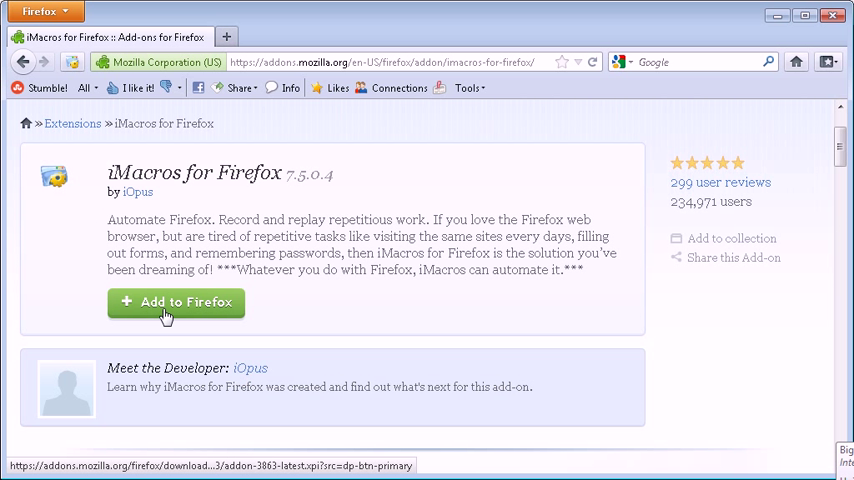
pyautogui.click(176, 302)
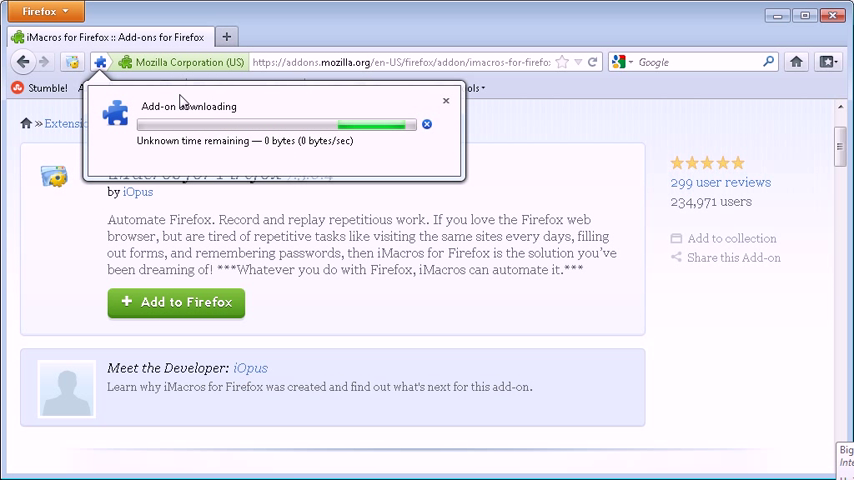
pyautogui.moveTo(398, 153)
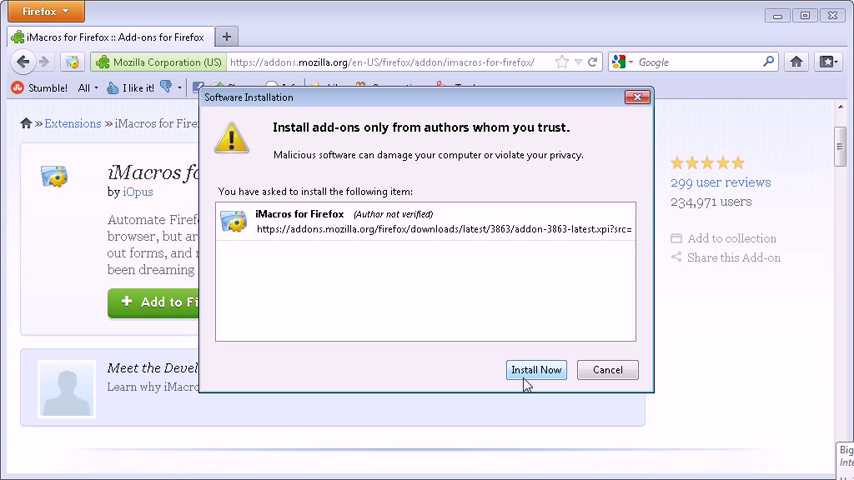
pyautogui.moveTo(628, 388)
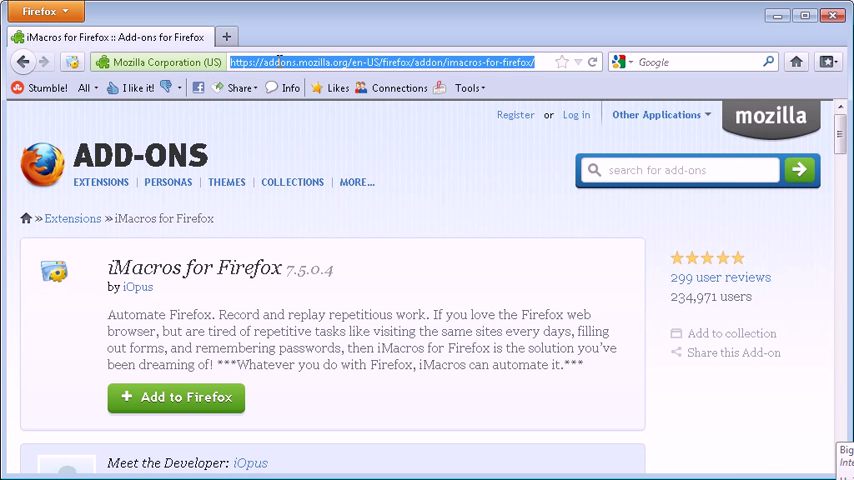
# On pinterest.com, search 'skateboarding' and filter the results to Boards
pyautogui.write('pinterest.com')
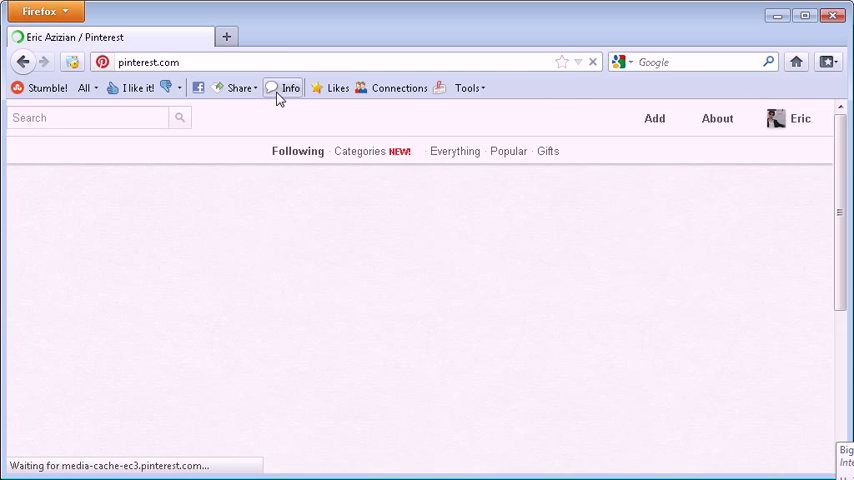
pyautogui.click(783, 118)
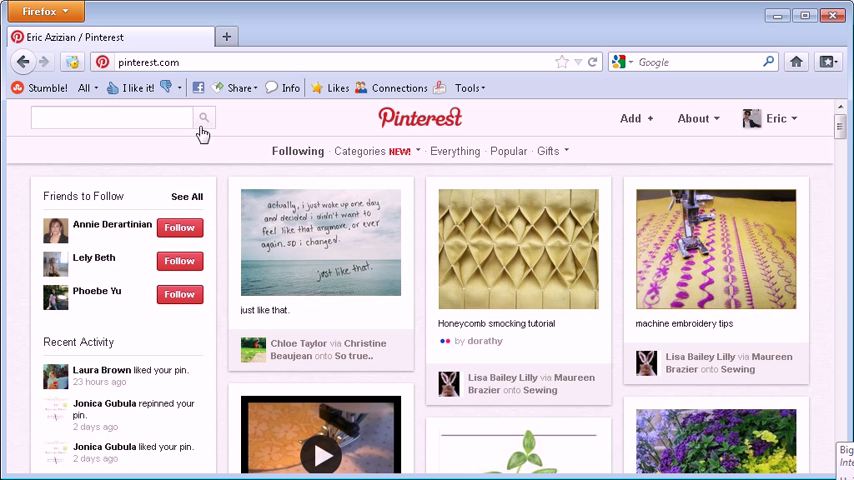
pyautogui.write('skateboarding')
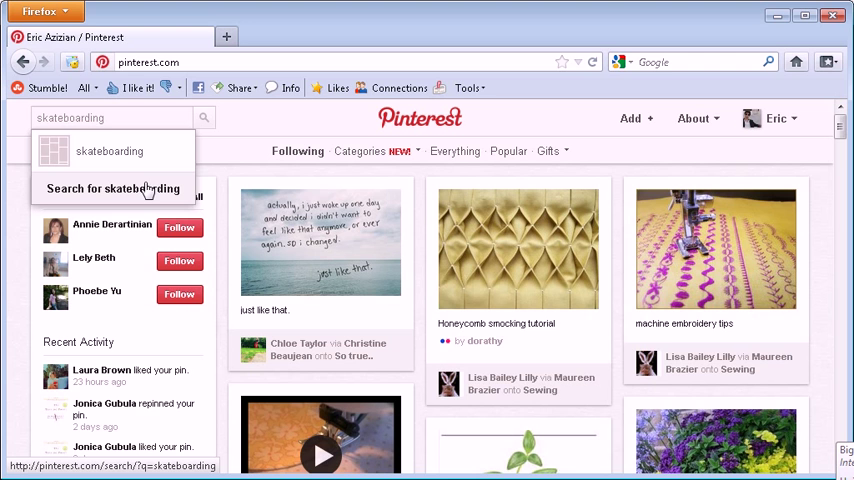
pyautogui.moveTo(112, 189)
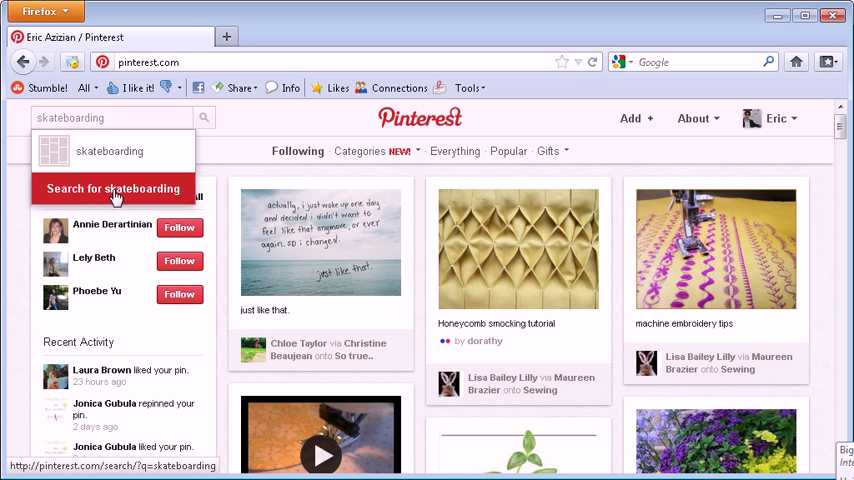
pyautogui.click(113, 189)
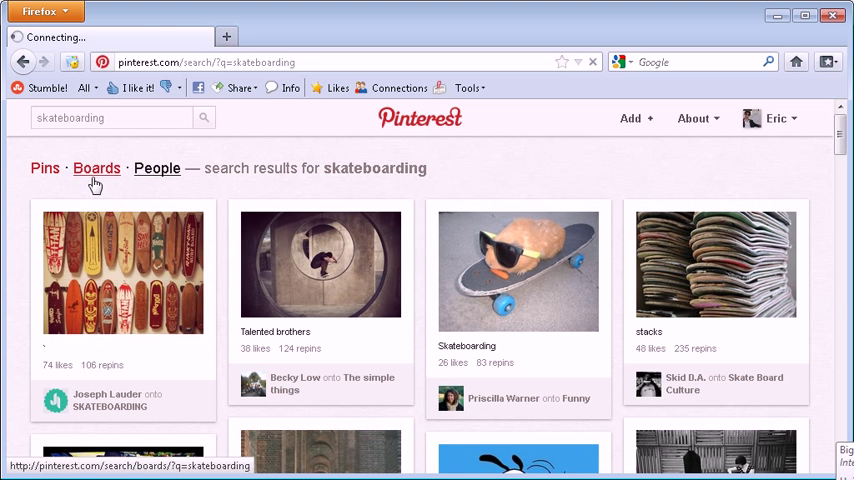
pyautogui.click(96, 168)
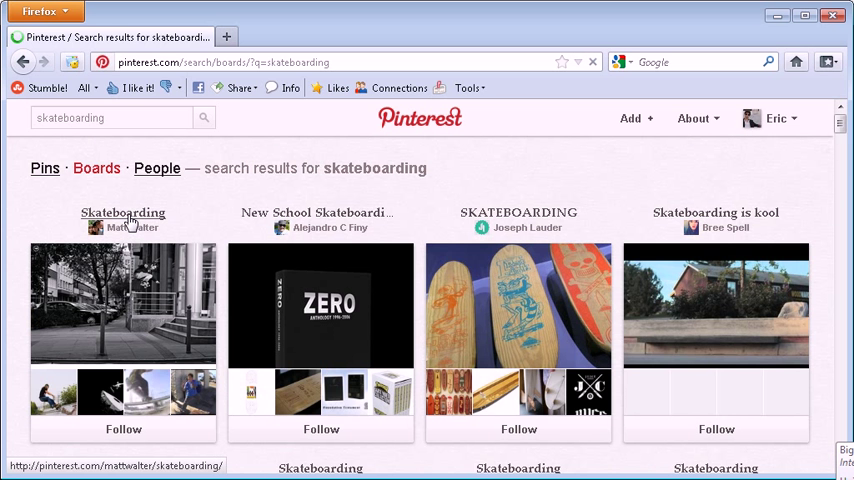
pyautogui.click(132, 227)
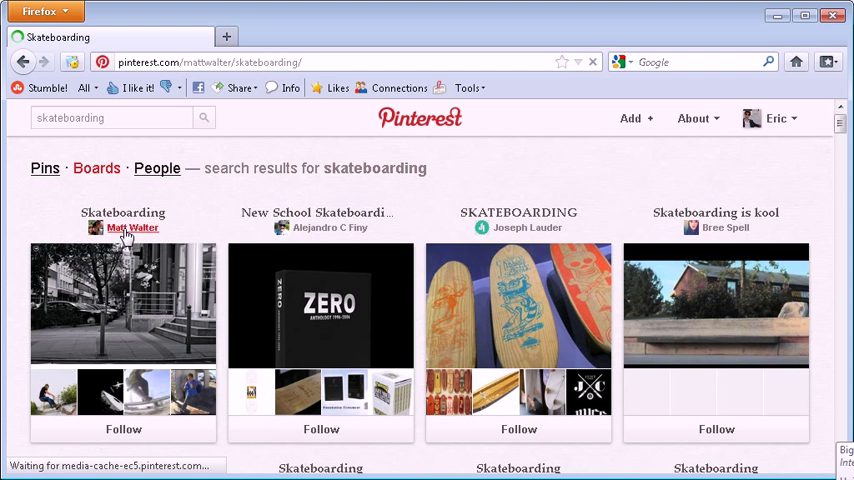
pyautogui.click(132, 227)
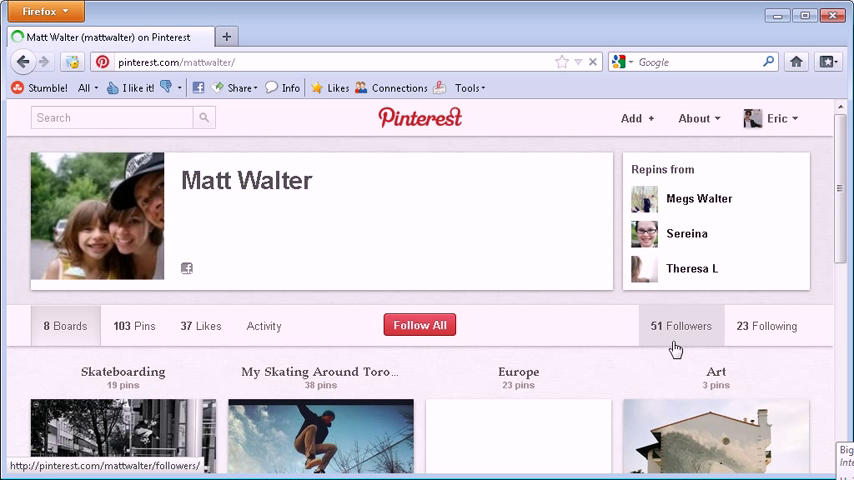
pyautogui.click(680, 326)
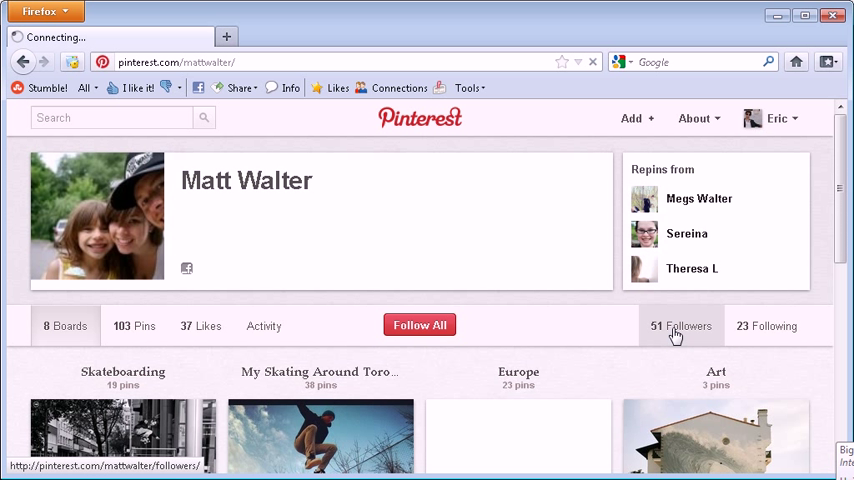
pyautogui.click(680, 326)
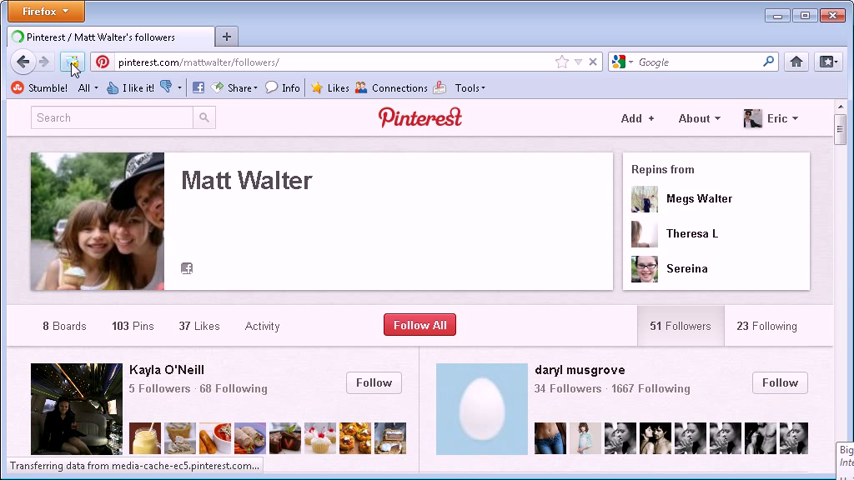
# Play Pinterest AutoFollower.iim in a loop with Max set to 3
pyautogui.click(71, 62)
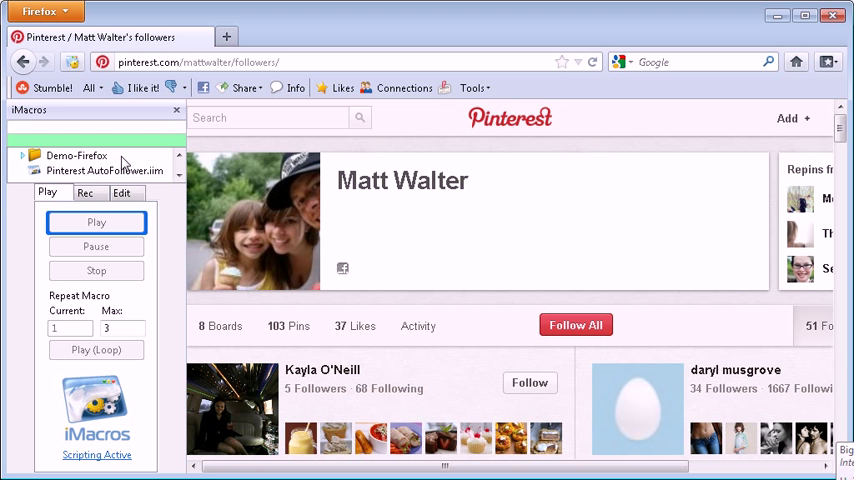
pyautogui.rightClick(104, 170)
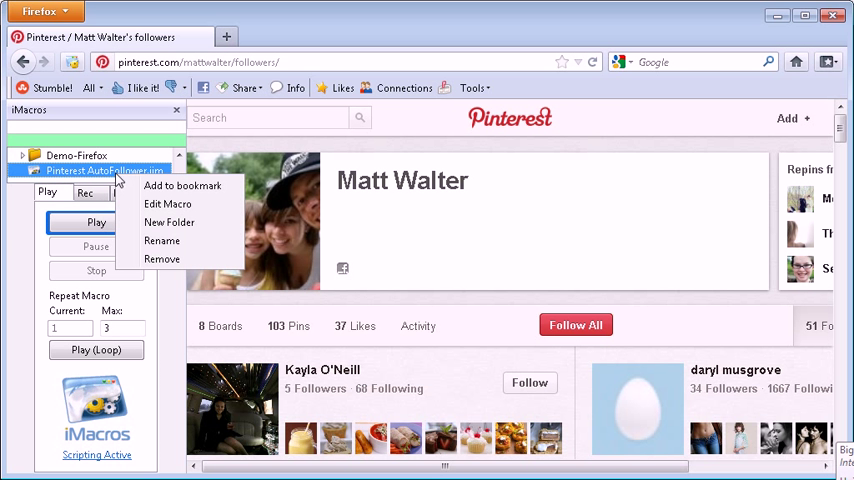
pyautogui.click(96, 222)
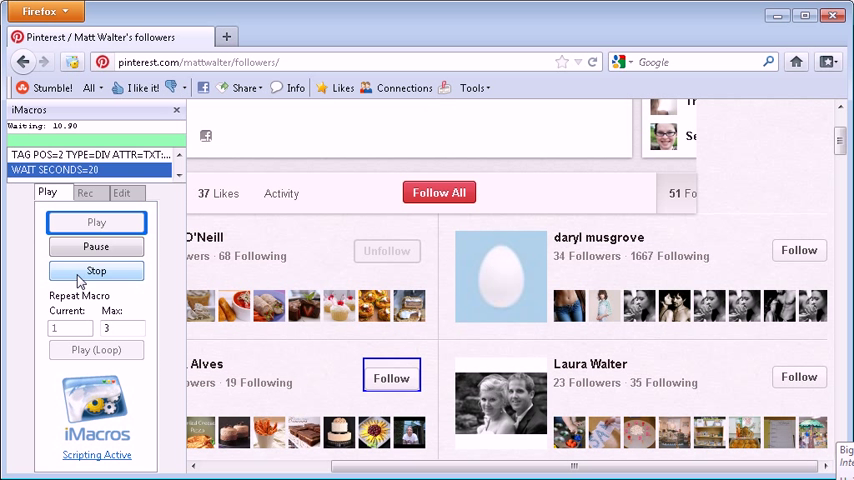
# Record a short #Current.iim macro on the followers page and open it in the iMacros Editor
pyautogui.click(96, 271)
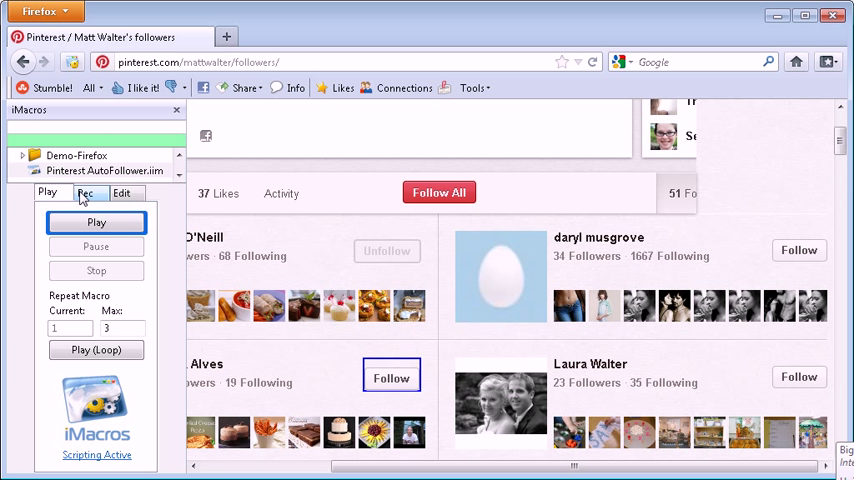
pyautogui.click(86, 192)
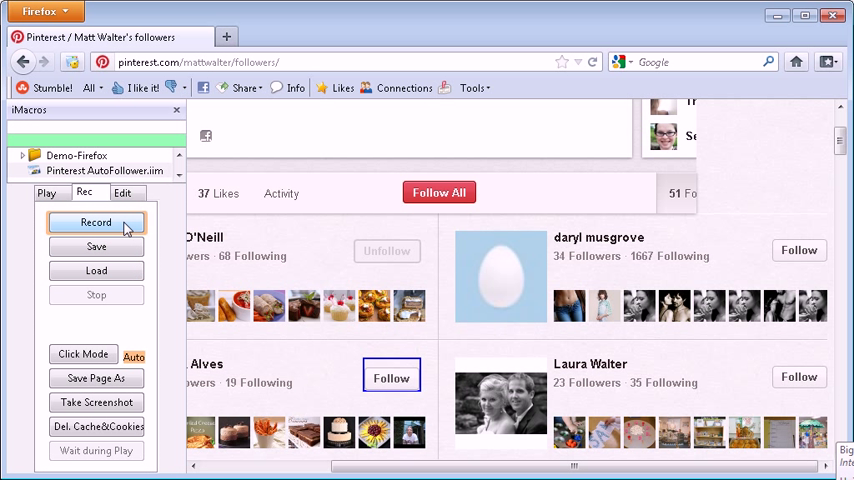
pyautogui.click(96, 222)
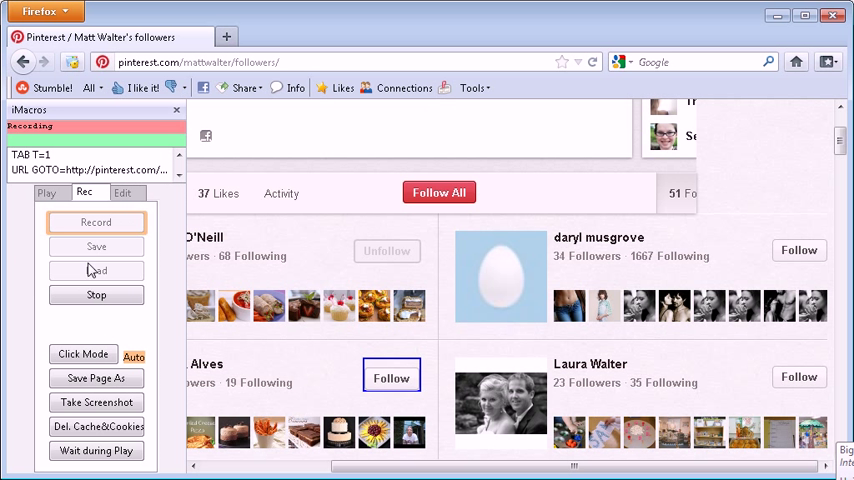
pyautogui.click(96, 294)
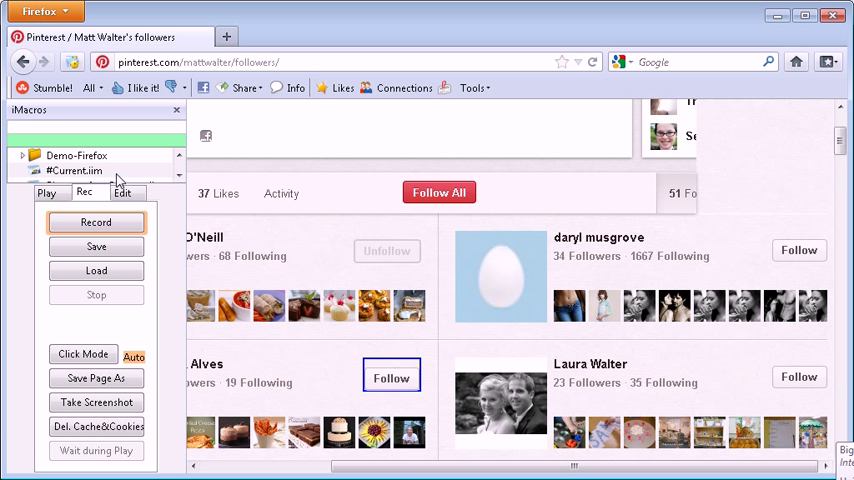
pyautogui.rightClick(75, 156)
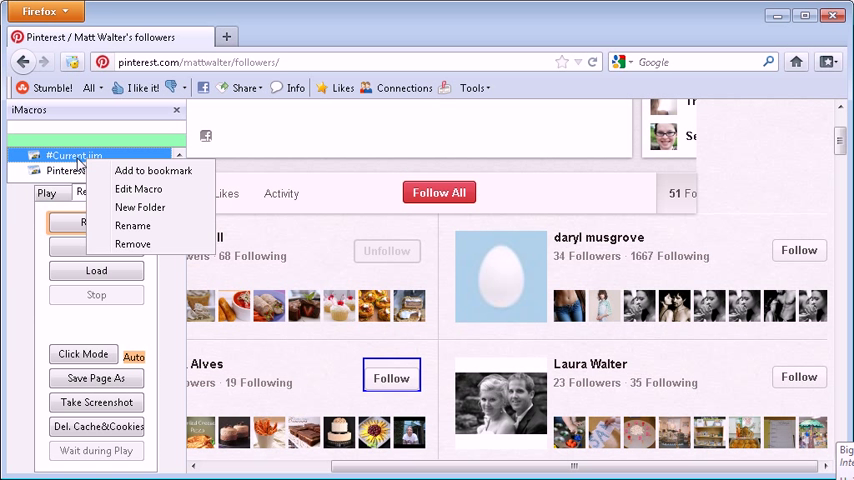
pyautogui.click(138, 189)
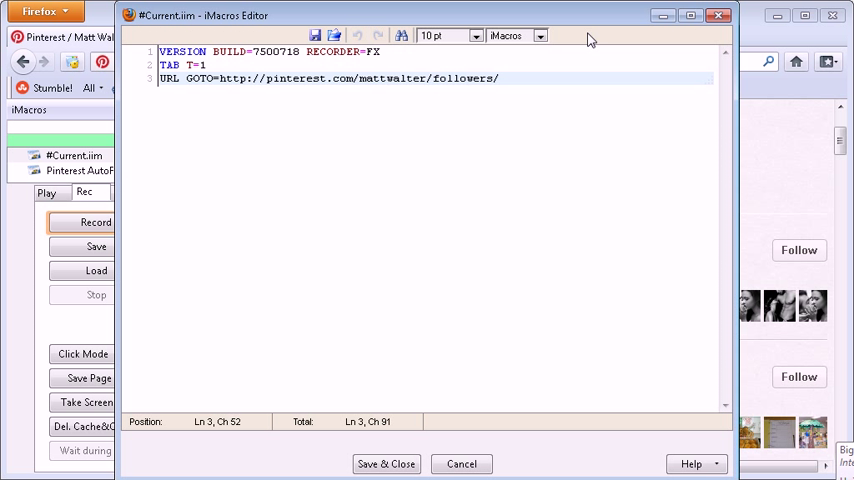
pyautogui.moveTo(845, 300)
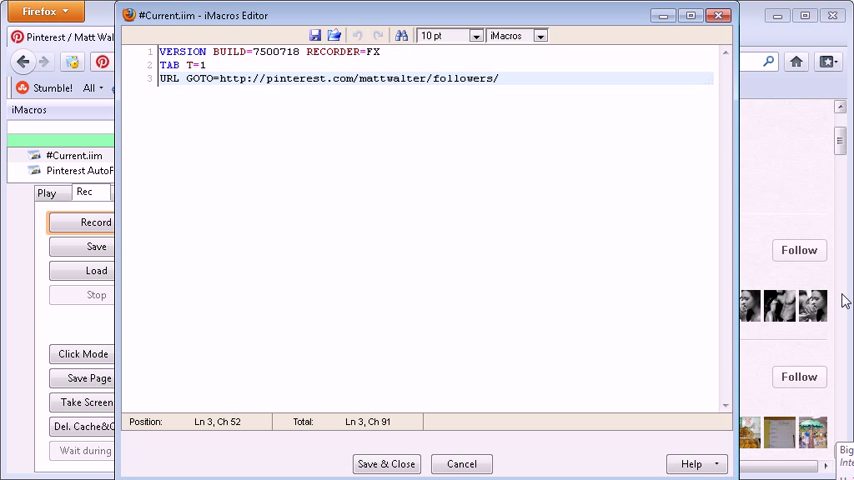
pyautogui.moveTo(238, 173)
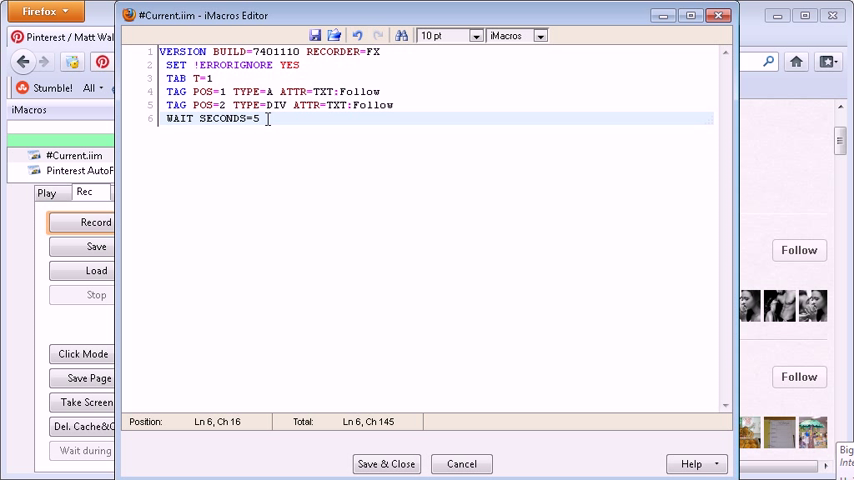
# Write ERRORIGNORE, TAB, Follow-clicking TAG and WAIT lines into #Current.iim, then save and close
pyautogui.write('0')
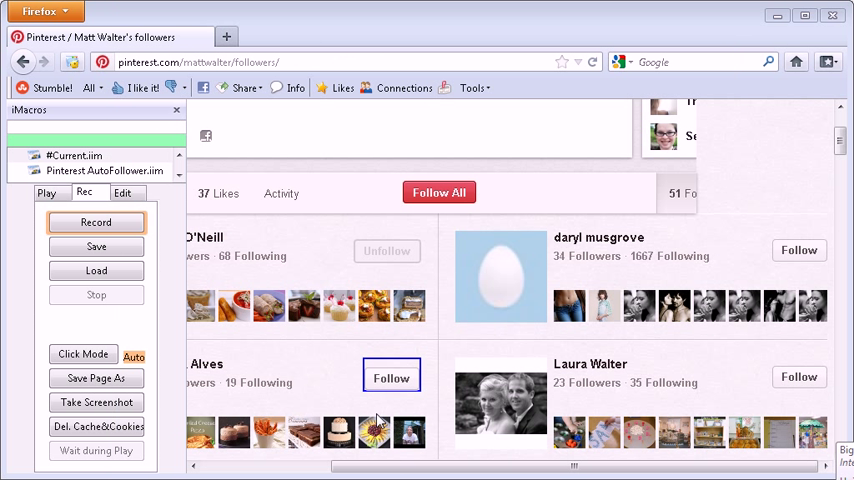
# Select #Current.iim and set its Repeat Macro Max to 100 on the Play tab
pyautogui.click(75, 155)
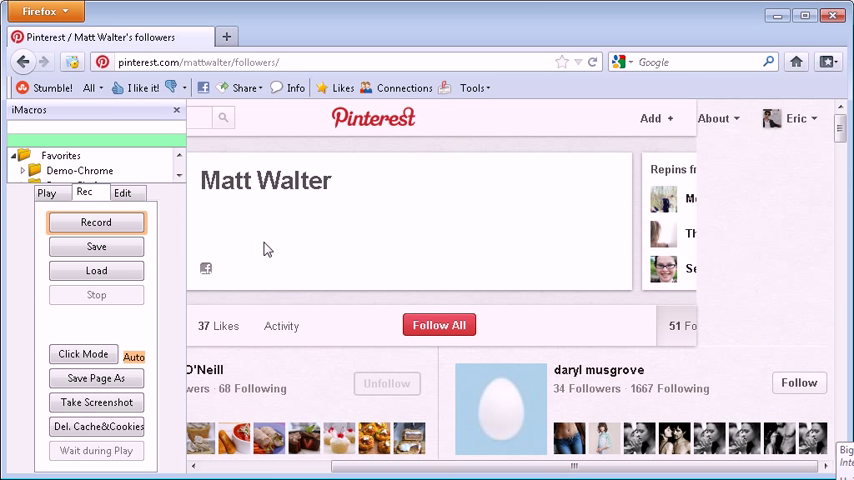
pyautogui.moveTo(97, 167)
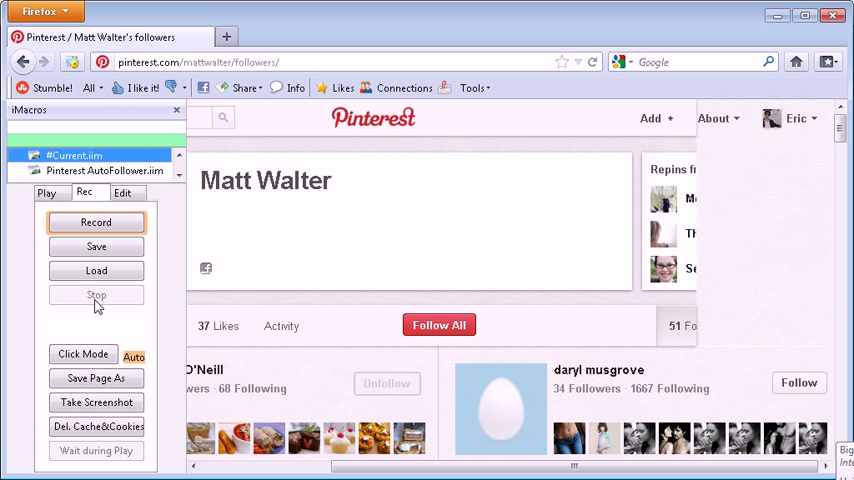
pyautogui.click(47, 192)
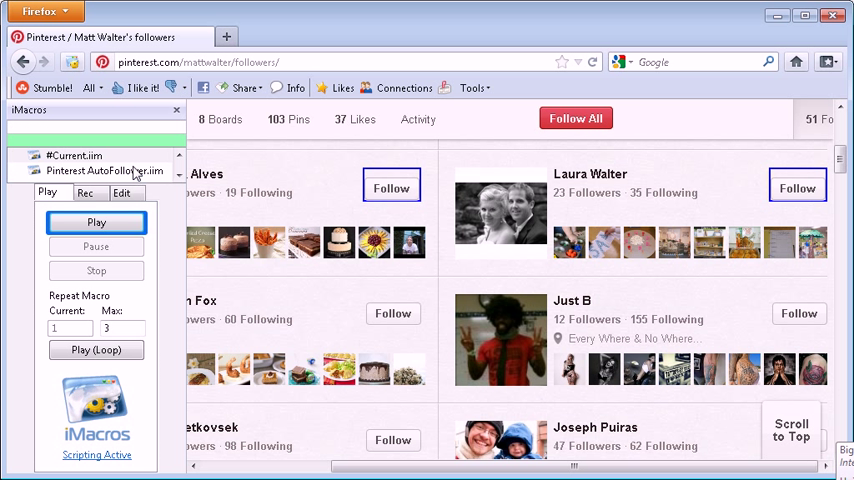
pyautogui.moveTo(70, 377)
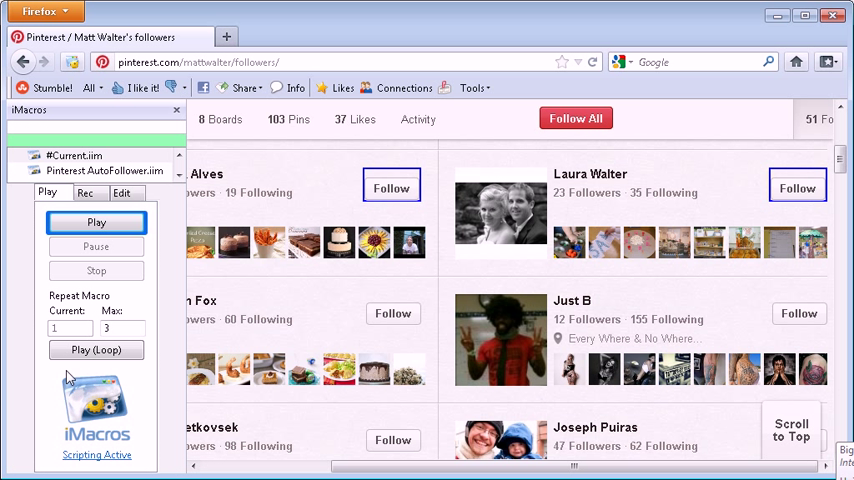
pyautogui.write('10')
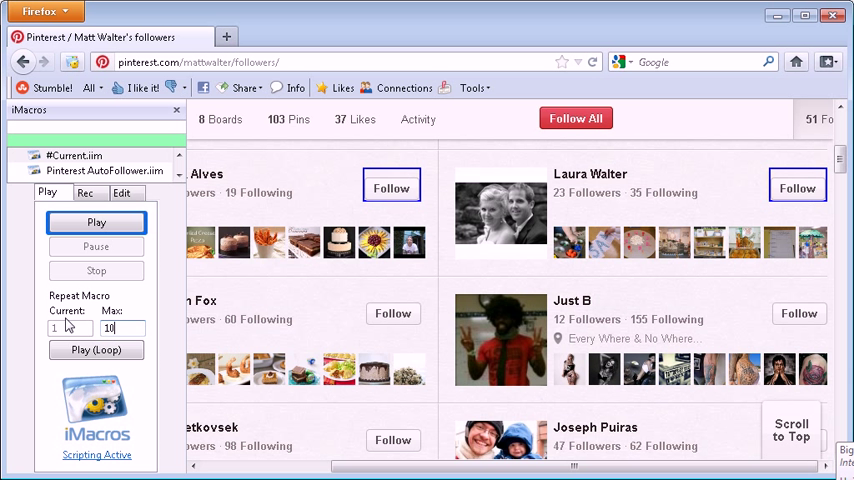
pyautogui.write('100')
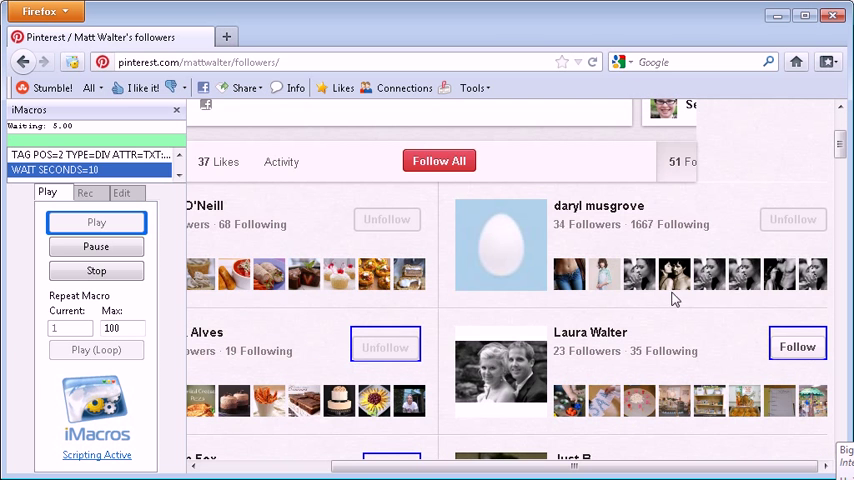
pyautogui.scroll(-3)
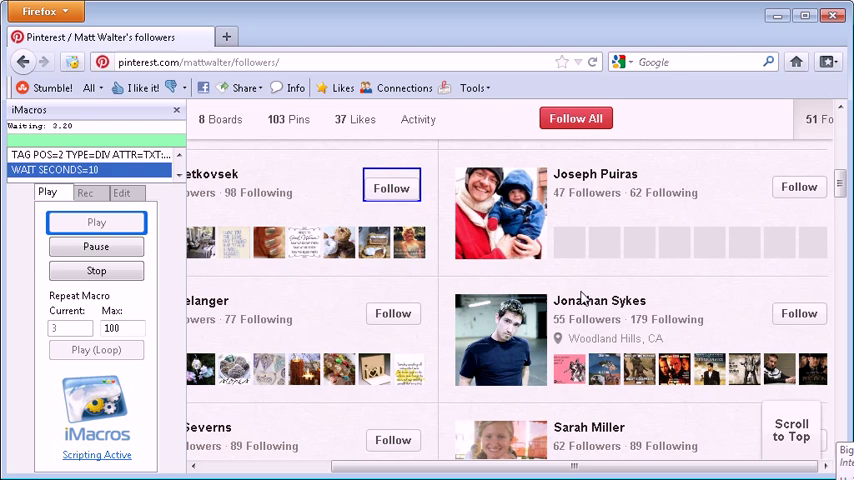
pyautogui.scroll(-3)
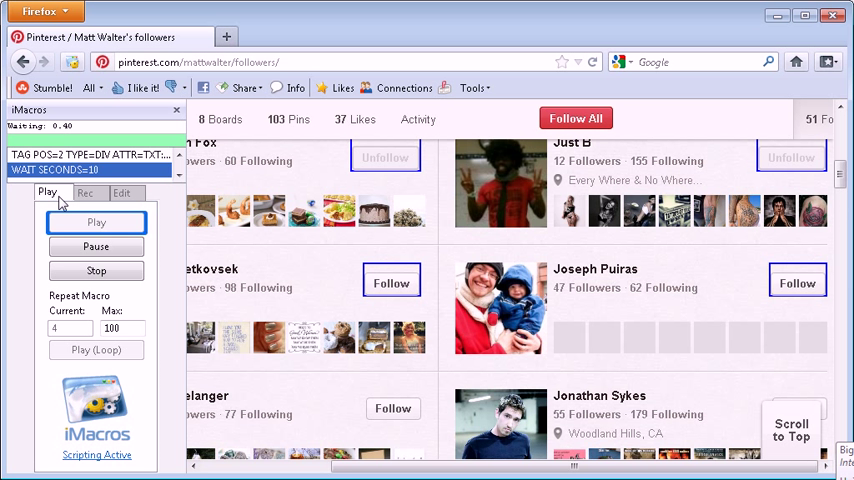
pyautogui.scroll(-3)
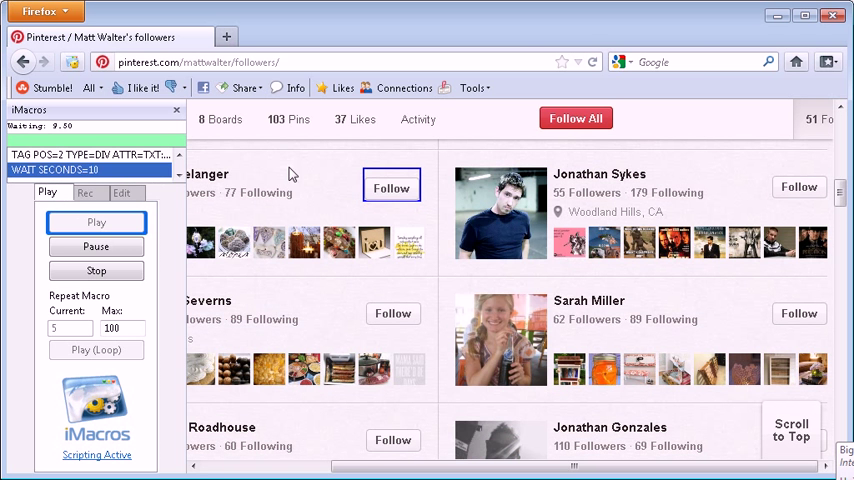
pyautogui.moveTo(799, 187)
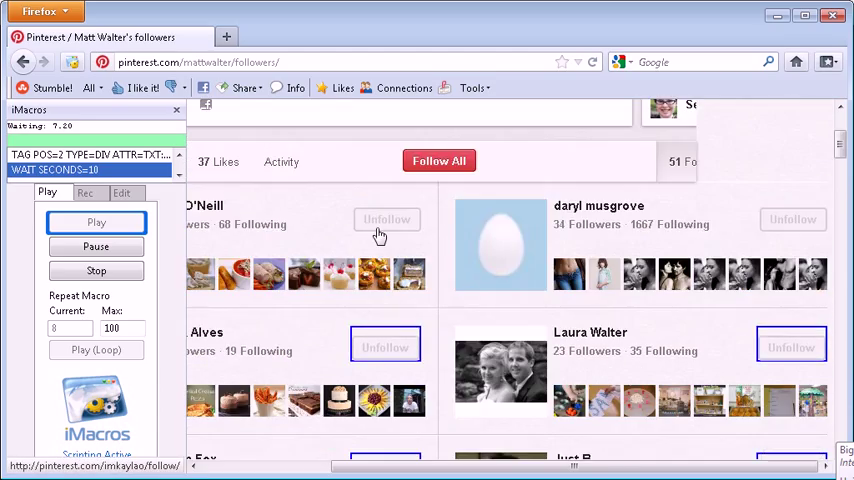
pyautogui.scroll(-3)
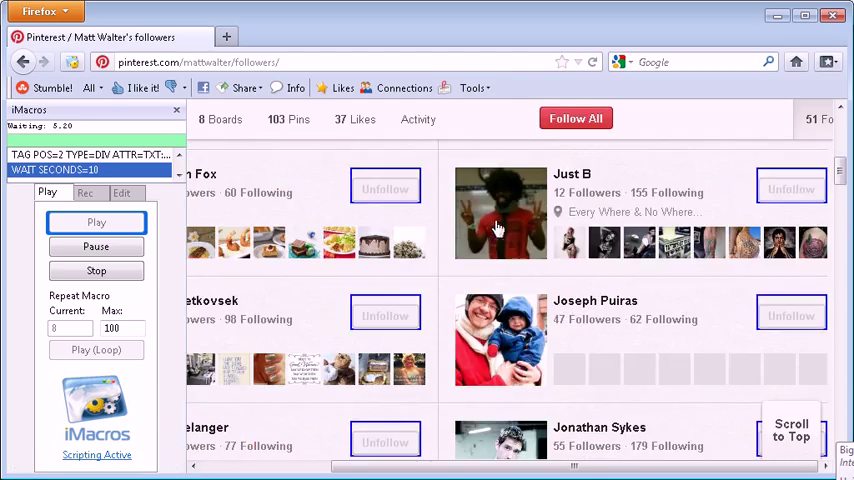
pyautogui.scroll(-3)
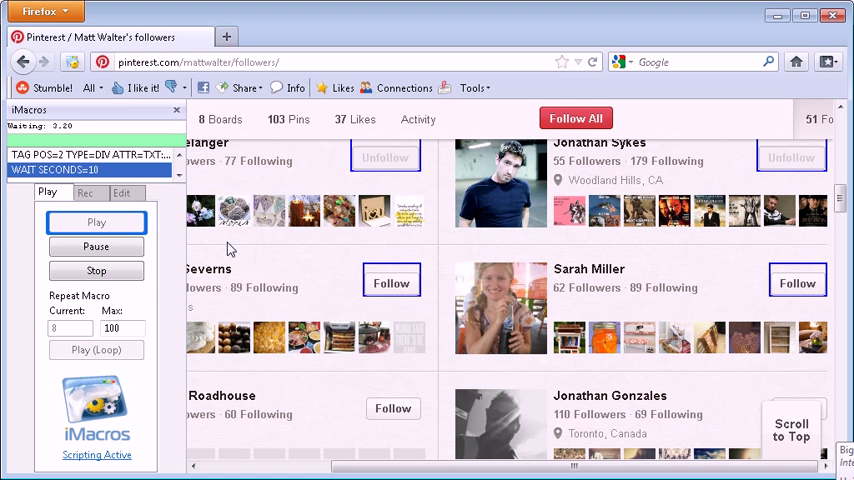